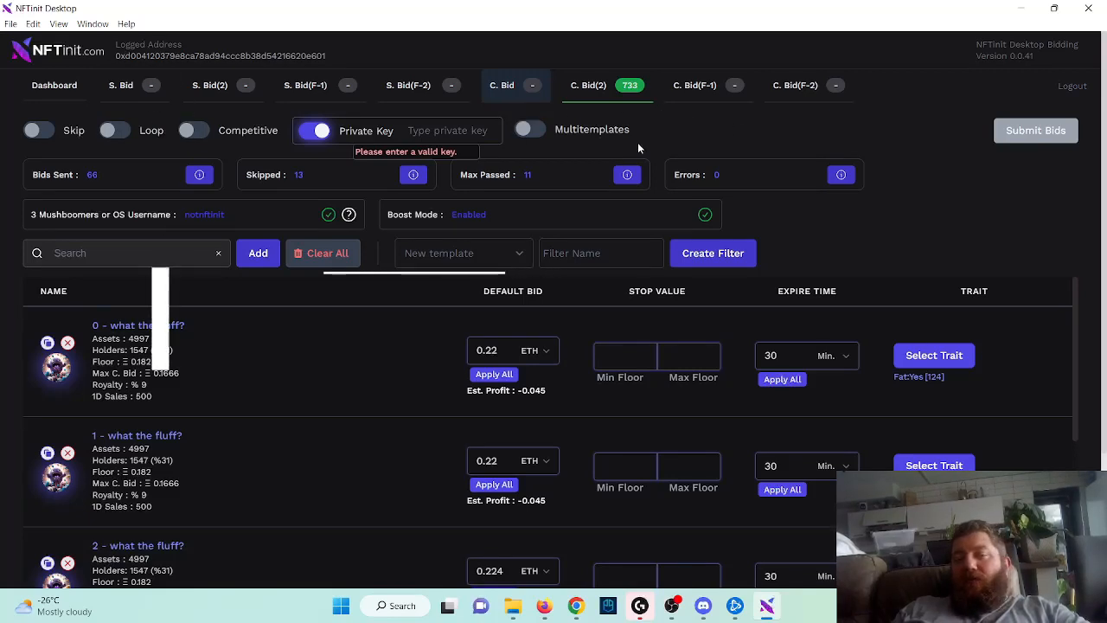
Switch on Multitemplates mode to list the flufff and 0129Y1_0-188 templates
left_click(529, 128)
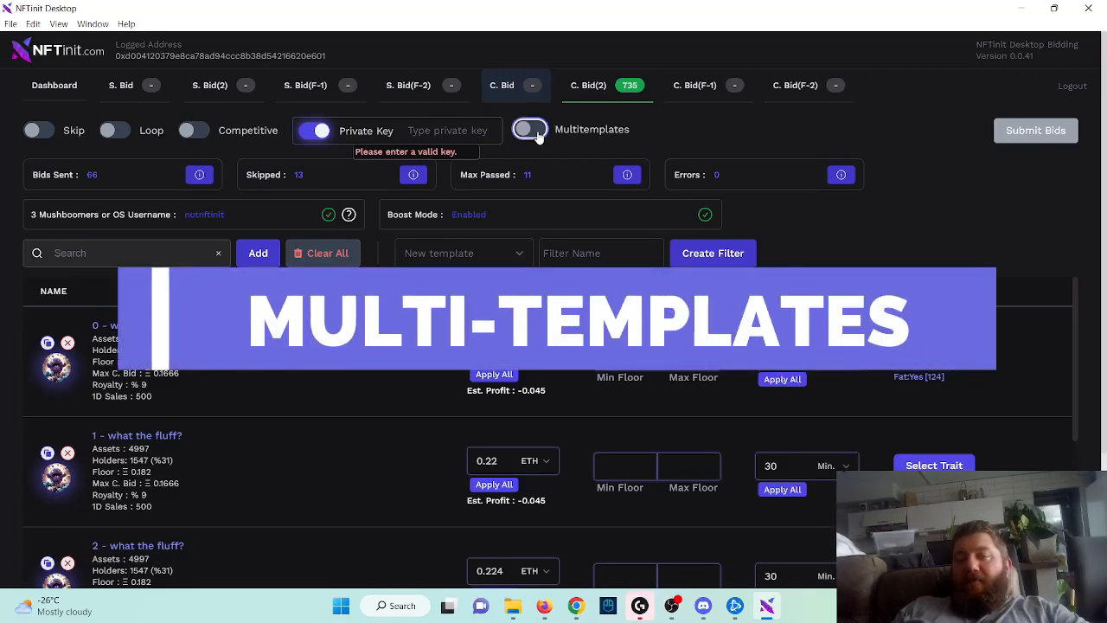
left_click(531, 129)
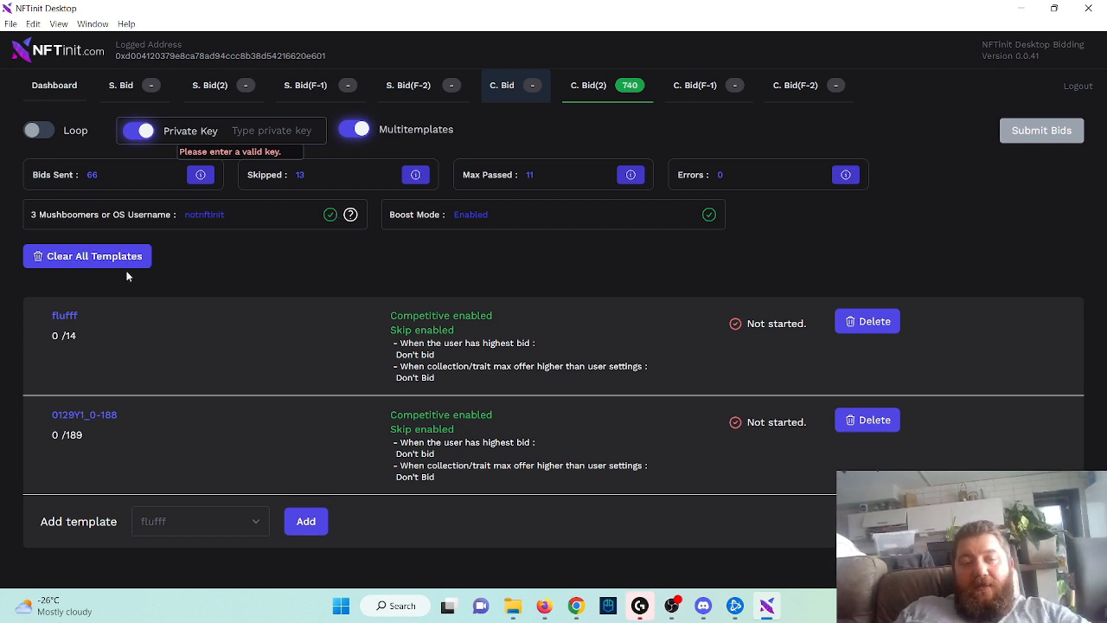
Clear all templates, add flufff, and delete the 0129_0-66 entry from the queue
left_click(86, 255)
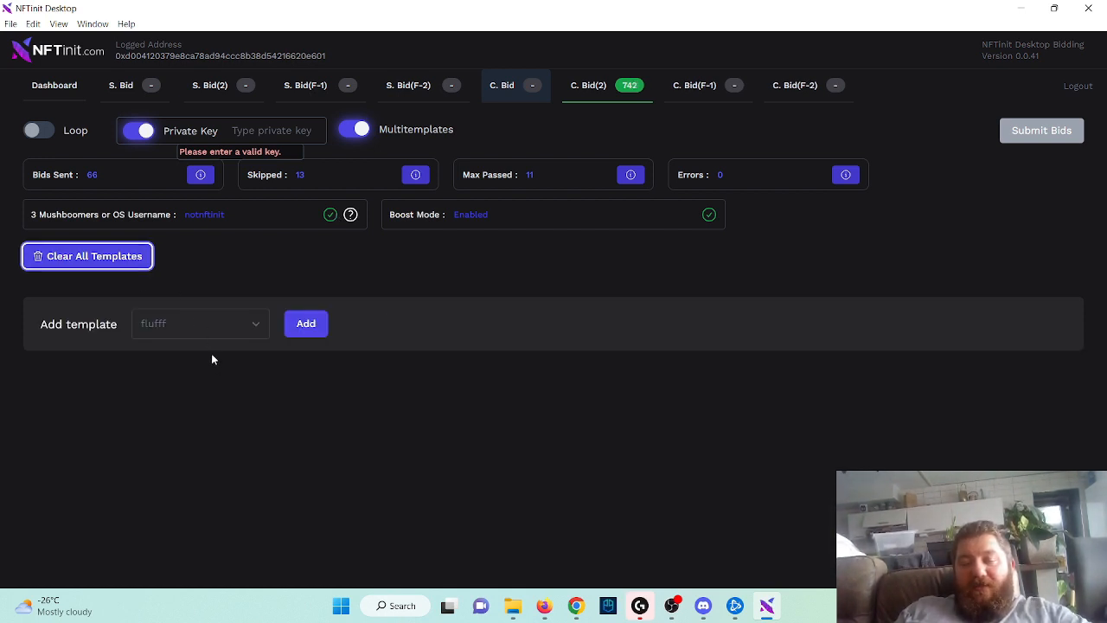
mouse_move(208, 323)
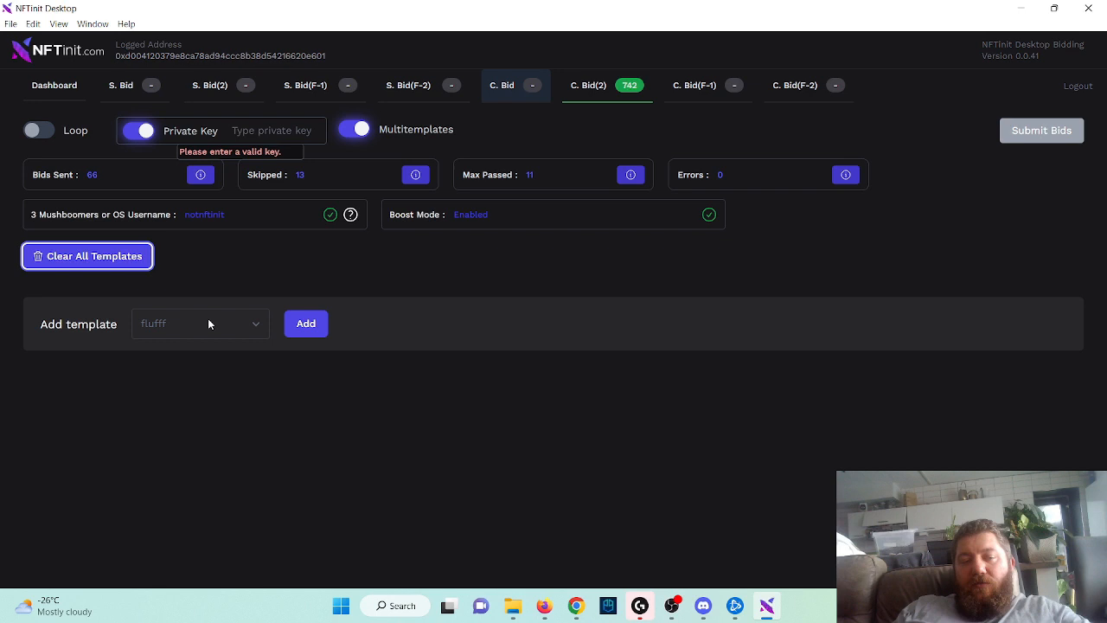
left_click(199, 324)
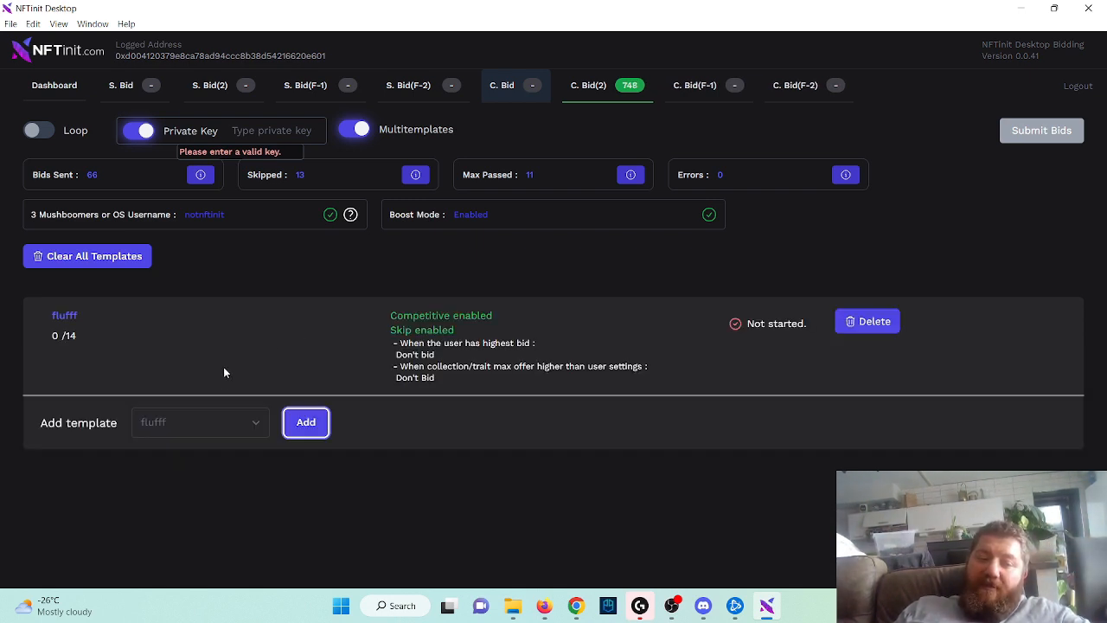
left_click(199, 422)
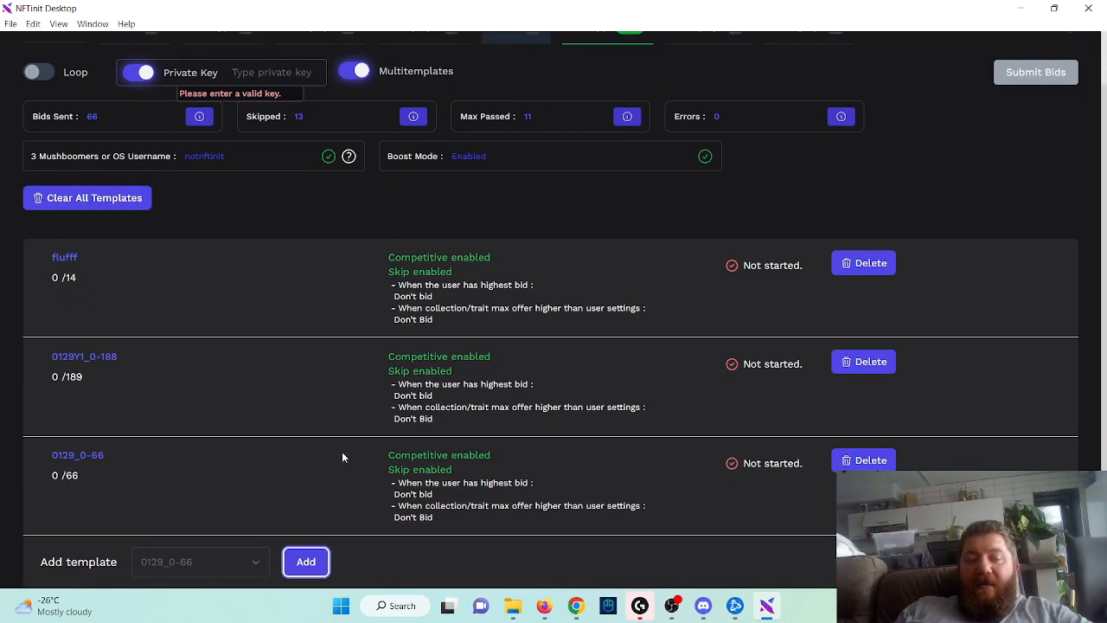
mouse_move(210, 444)
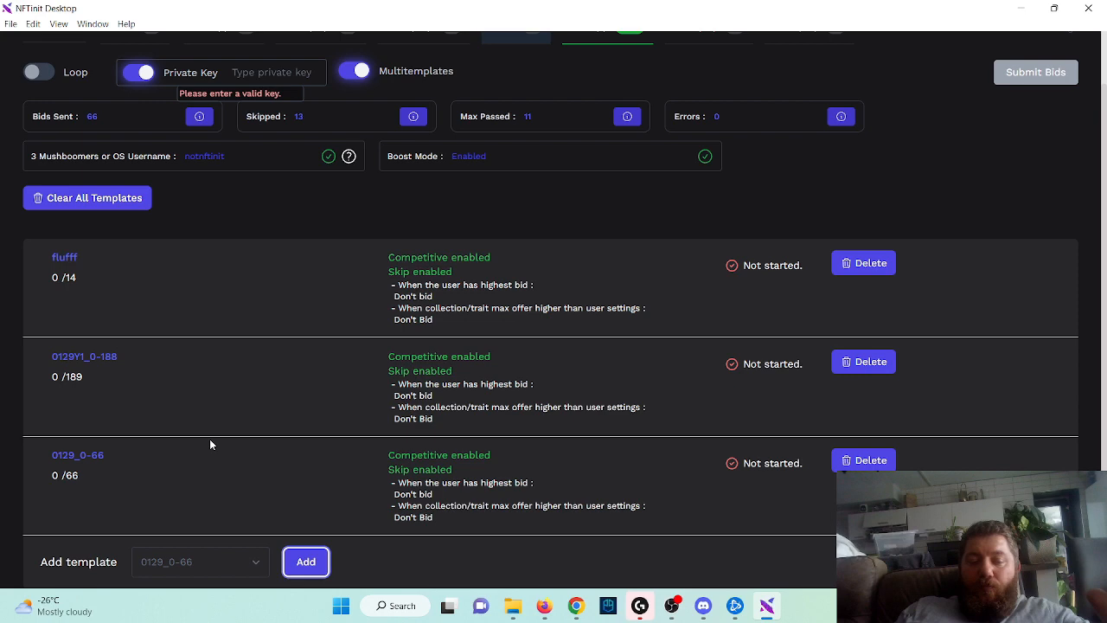
mouse_move(480, 421)
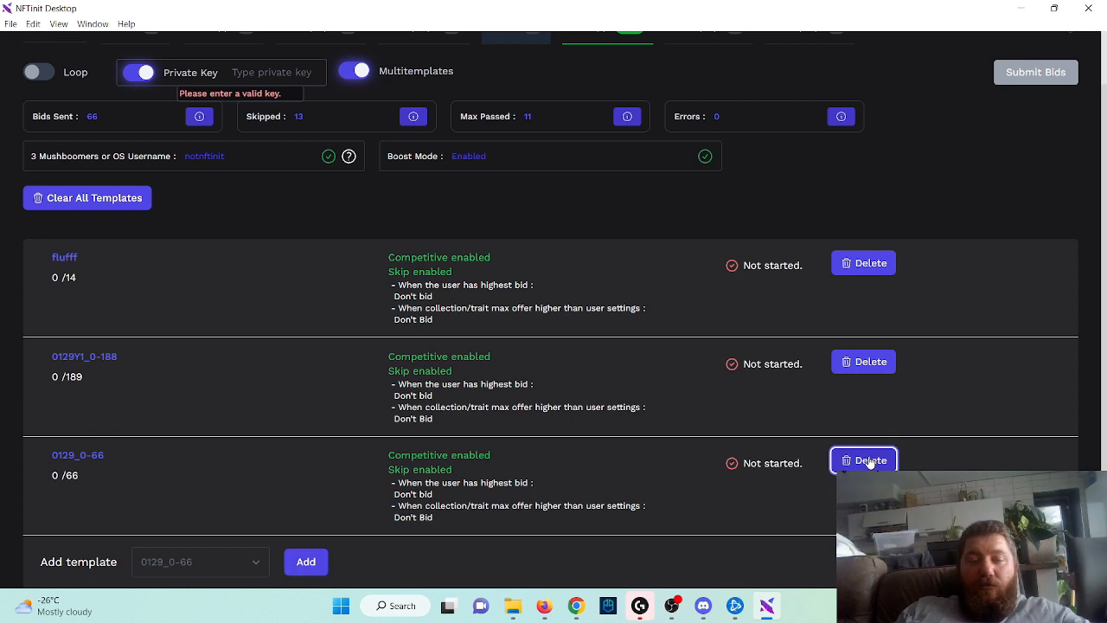
left_click(863, 459)
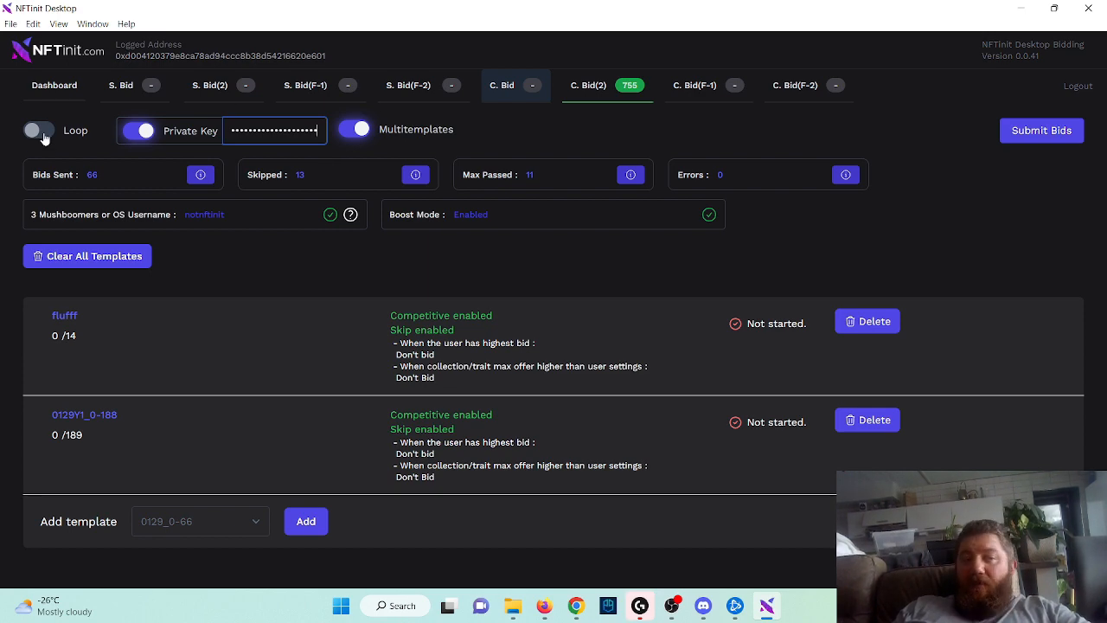
Enable Loop mode and submit bids for the queued templates
left_click(38, 130)
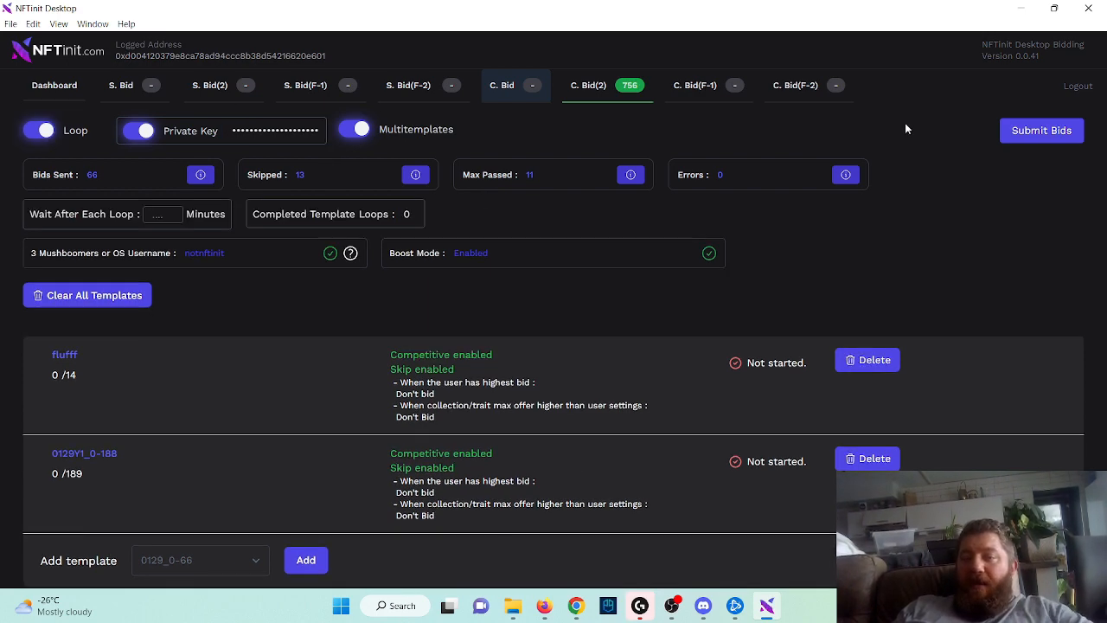
left_click(1042, 129)
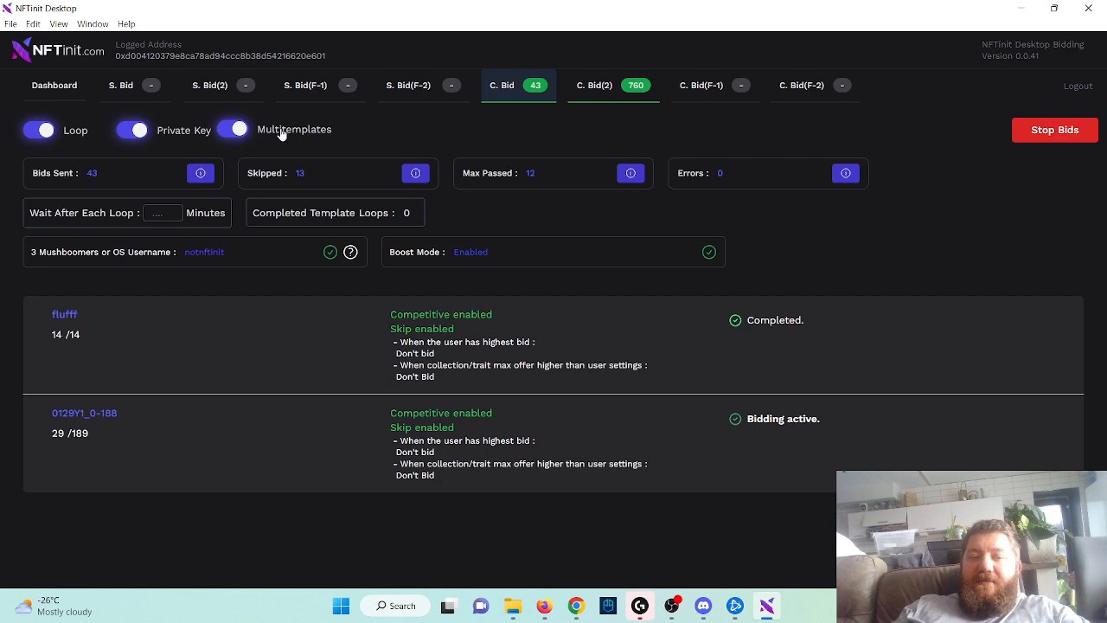
mouse_move(355, 177)
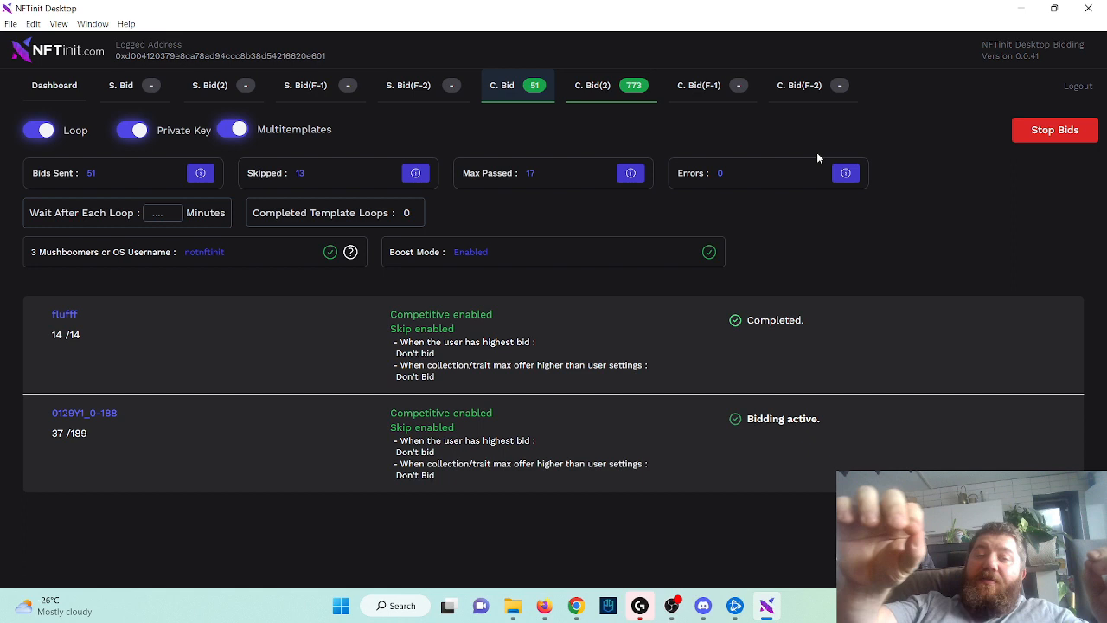
mouse_move(86, 324)
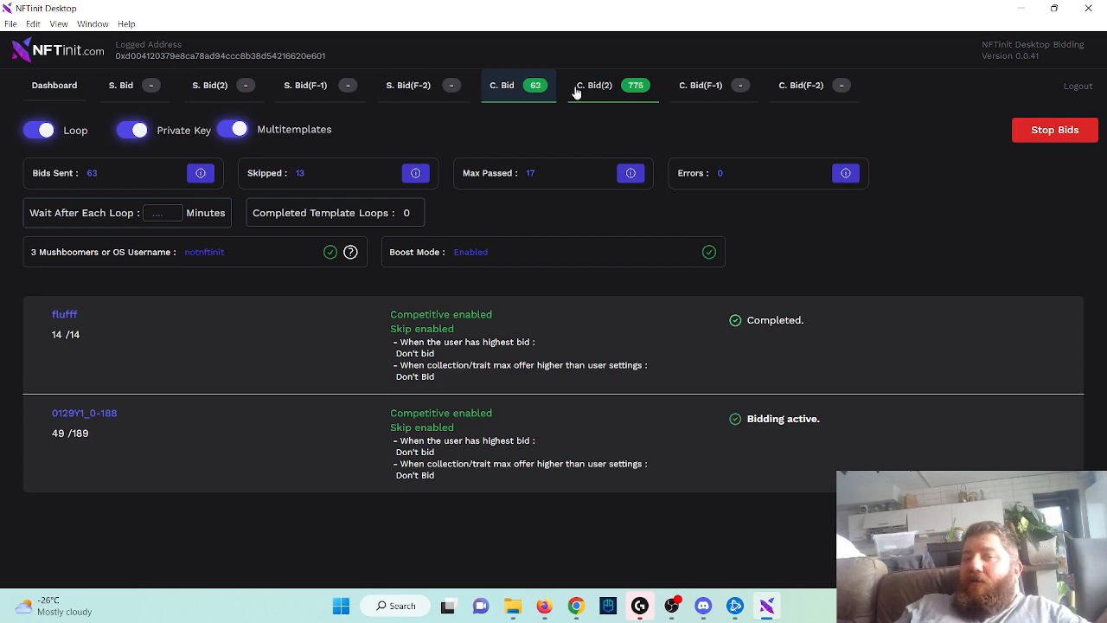
View the C.Bid(2) page, glance at another tab, then return to C.Bid(2)
left_click(594, 85)
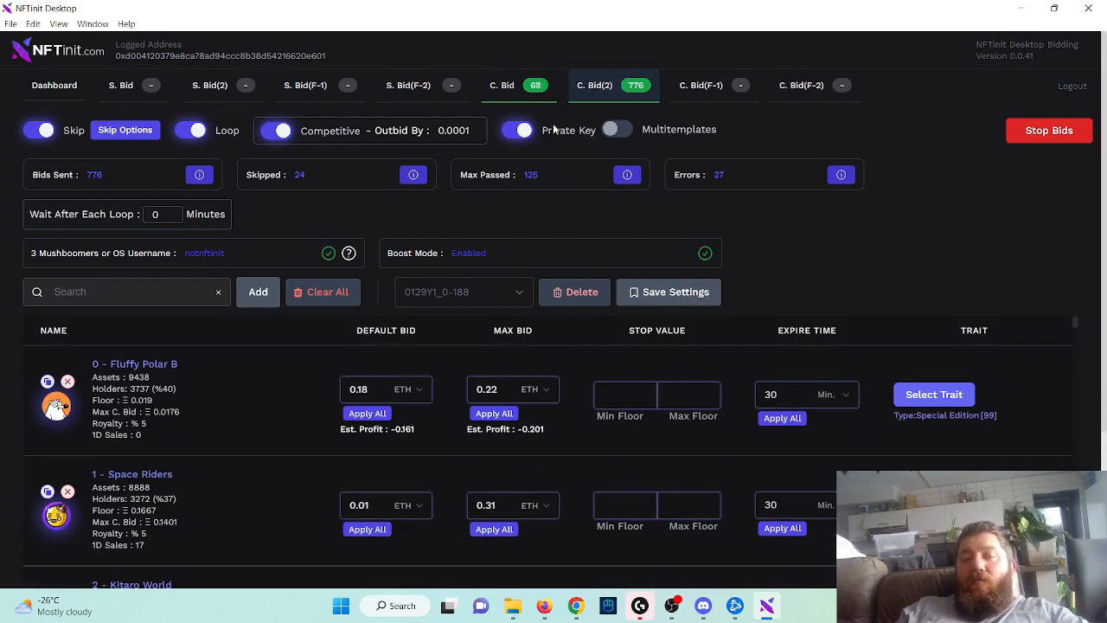
left_click(521, 129)
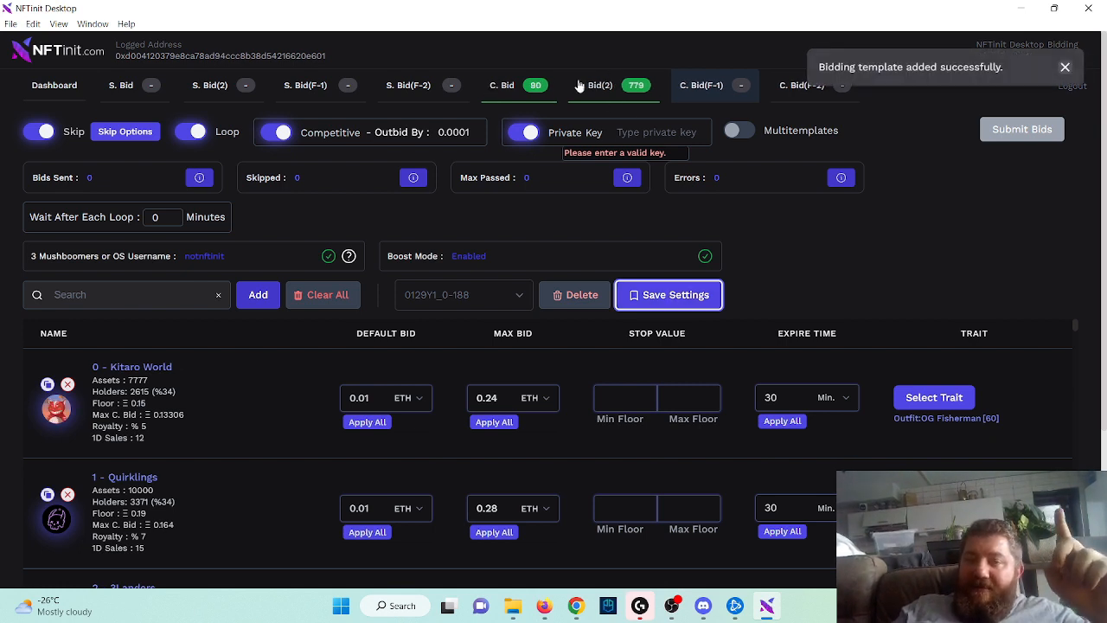
left_click(1022, 129)
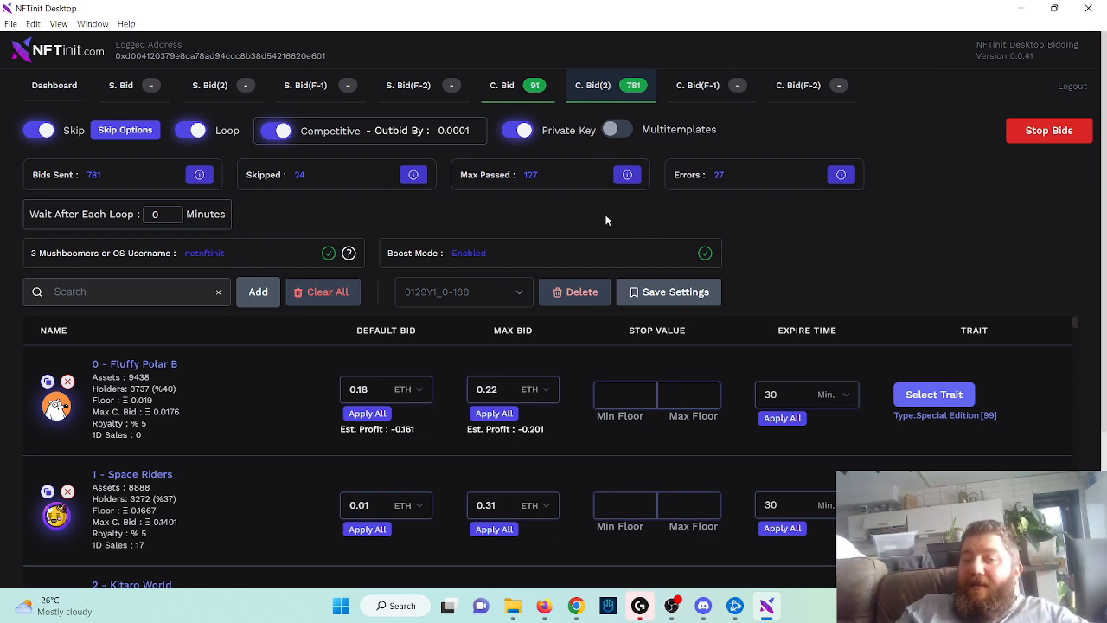
mouse_move(685, 102)
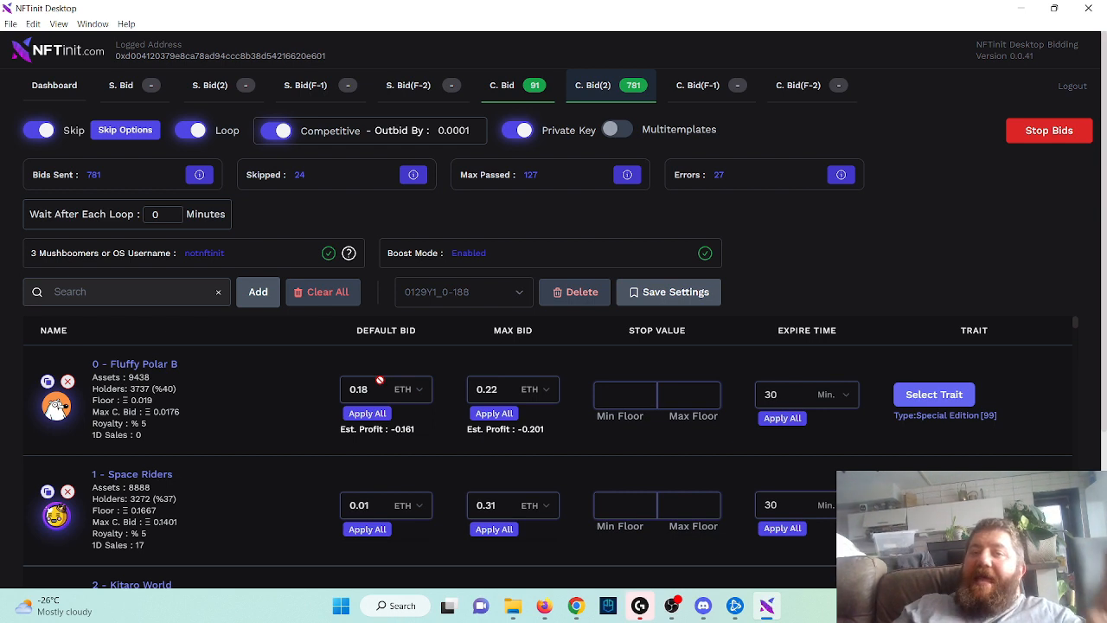
mouse_move(761, 173)
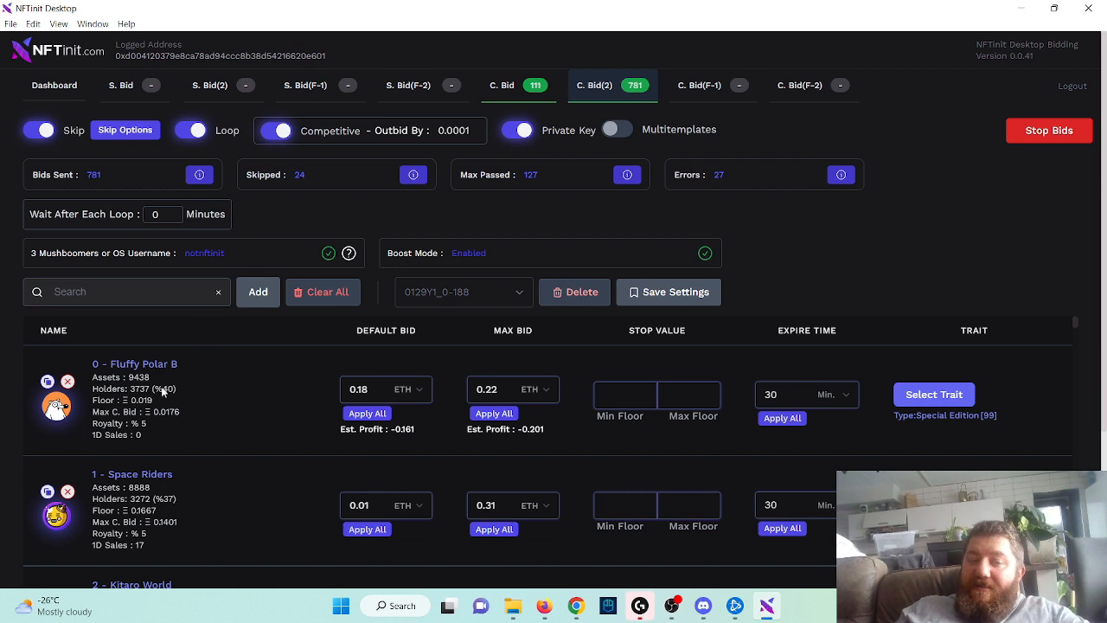
mouse_move(901, 343)
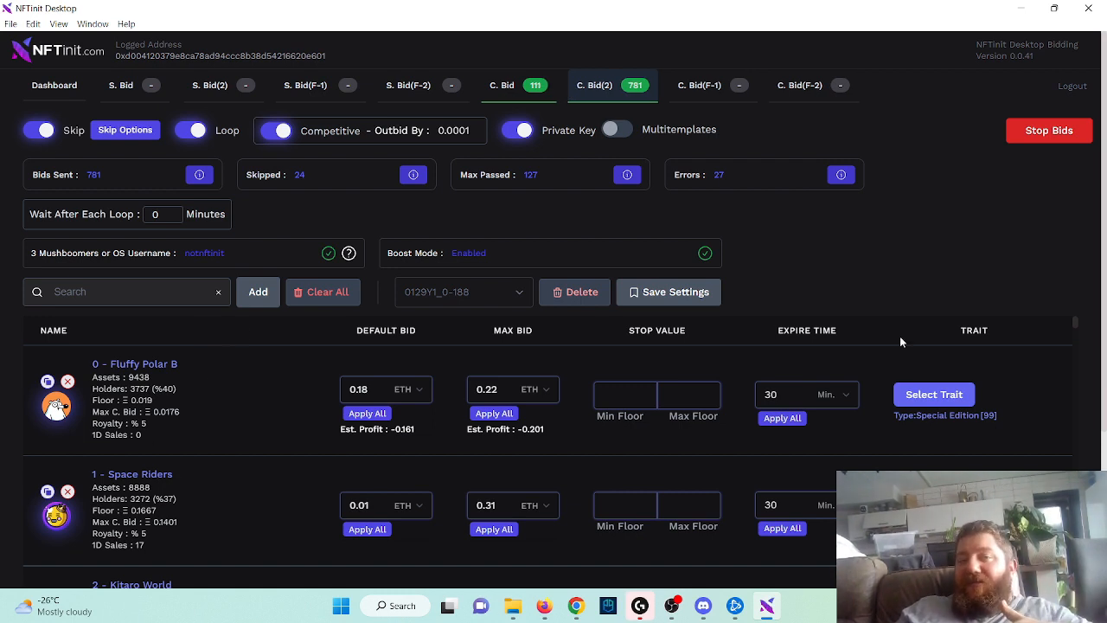